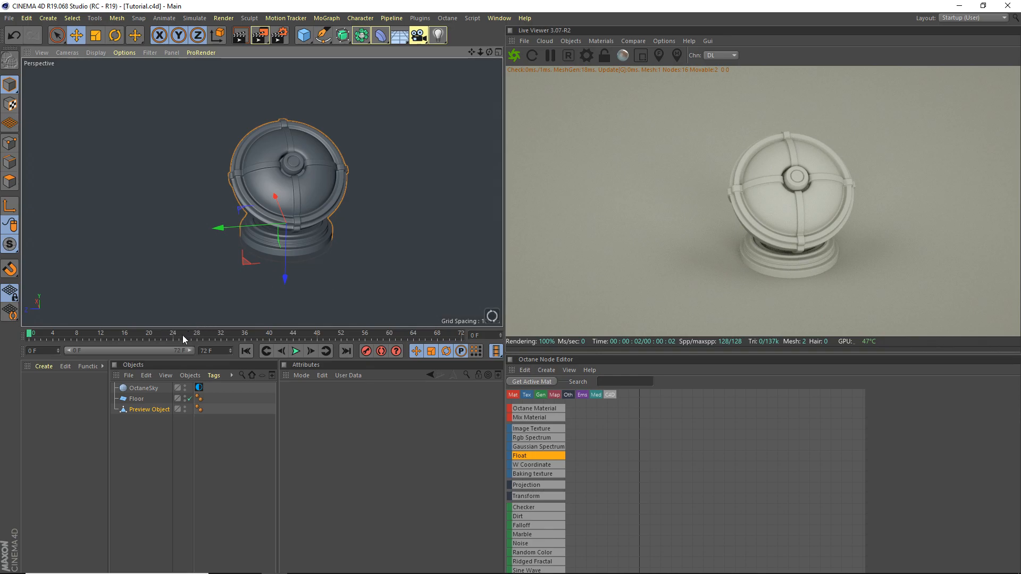
# Create a new Octane material named Copper and assign it to the Preview Object
pyautogui.click(42, 365)
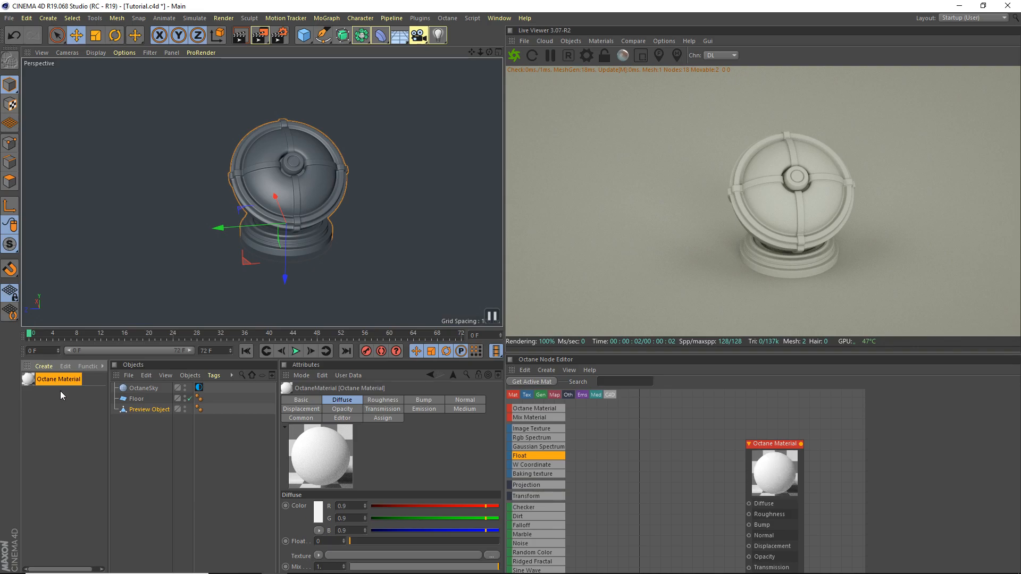
pyautogui.moveTo(57, 395)
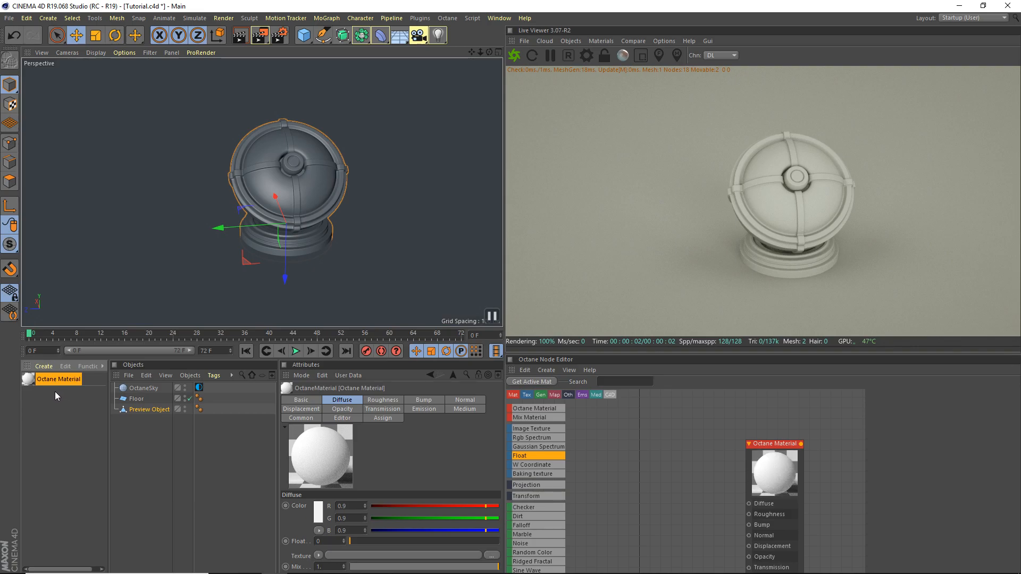
pyautogui.moveTo(10, 365)
pyautogui.write('Copper')
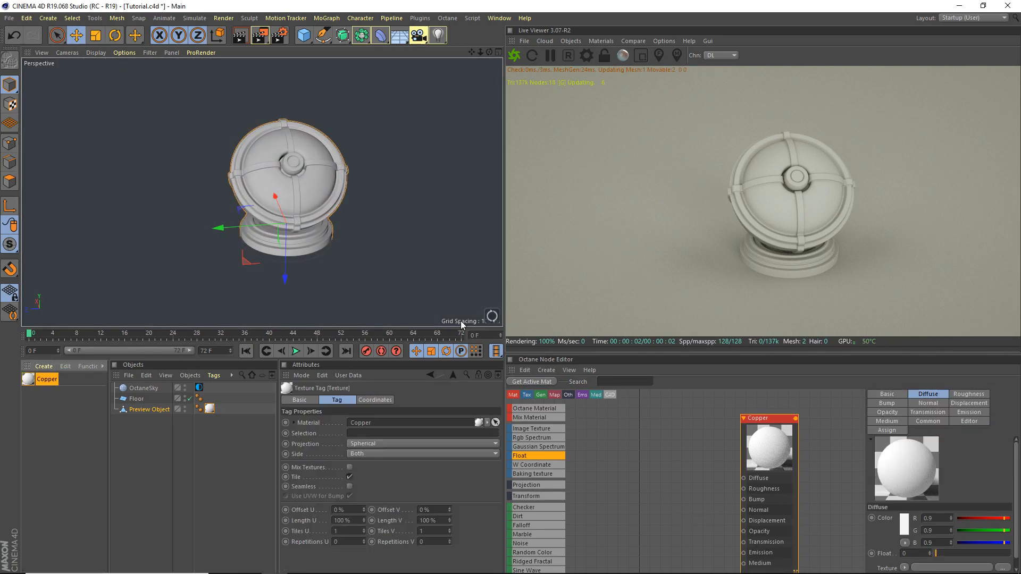
# Switch the Copper material type from Diffuse to Glossy for reflective metal
pyautogui.click(886, 394)
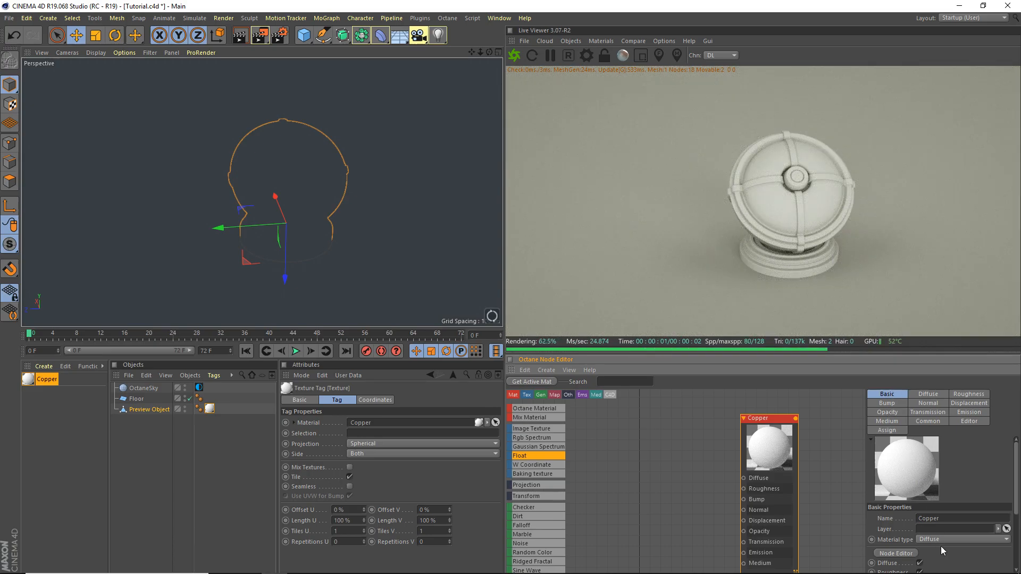
pyautogui.click(960, 540)
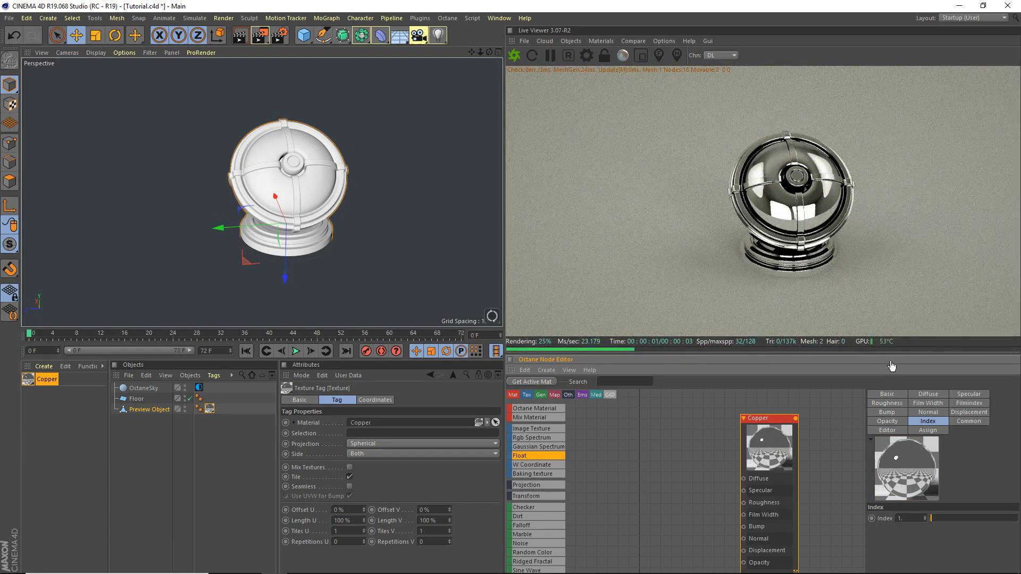
pyautogui.click(928, 393)
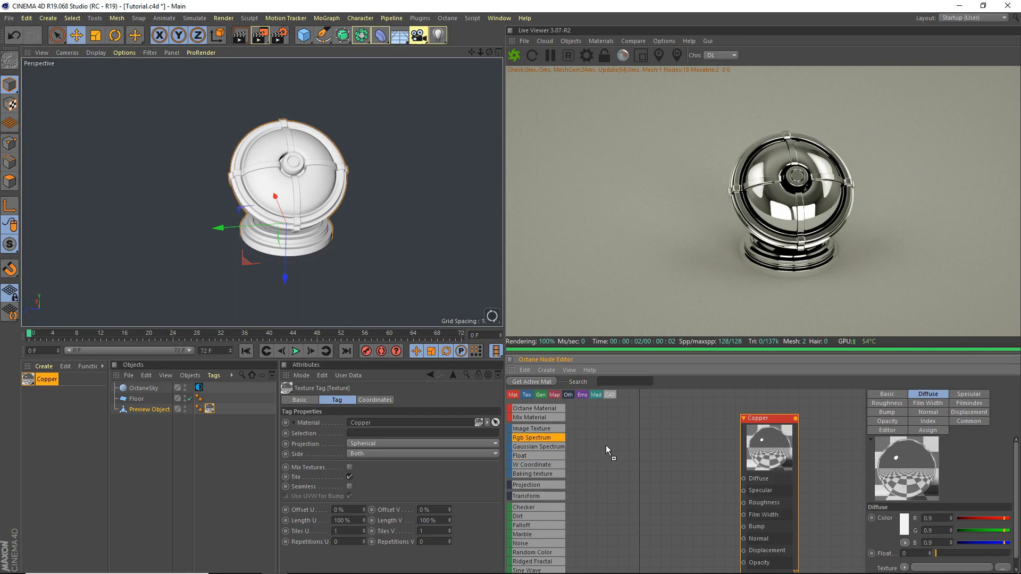
# Wire an orange RGB Spectrum into Diffuse and a second RGB Spectrum into Specular
pyautogui.click(532, 437)
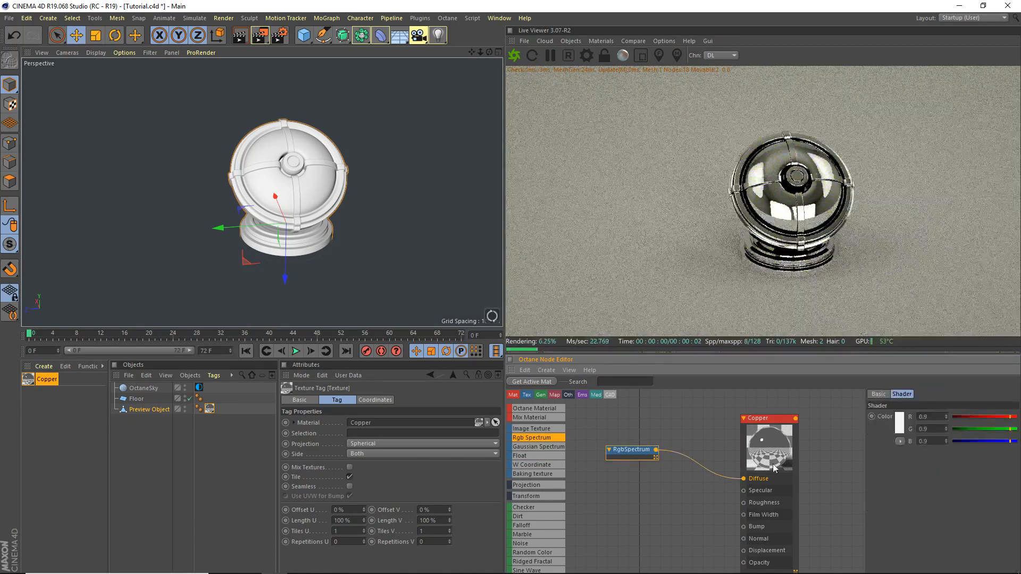
pyautogui.click(900, 416)
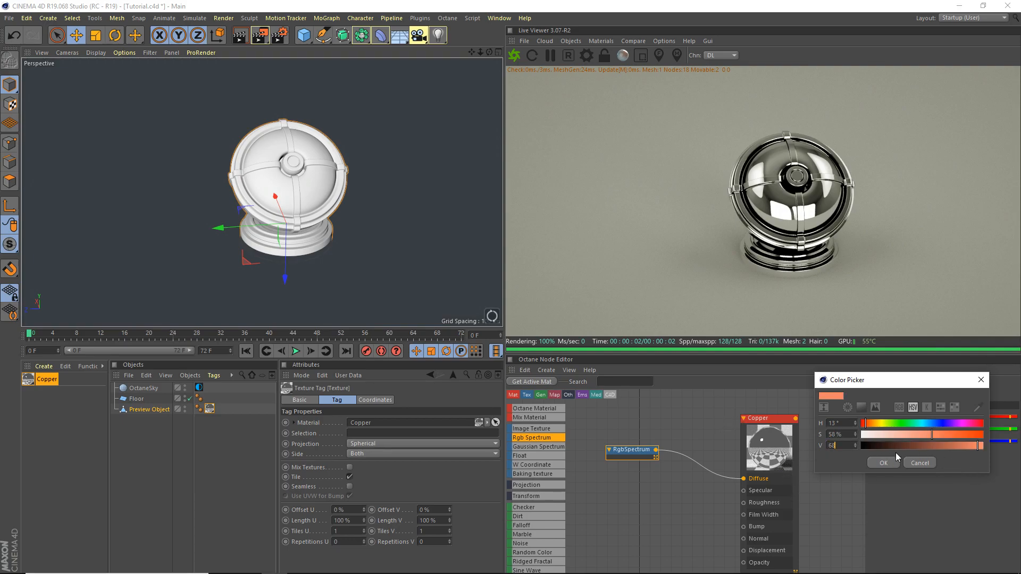
pyautogui.click(882, 462)
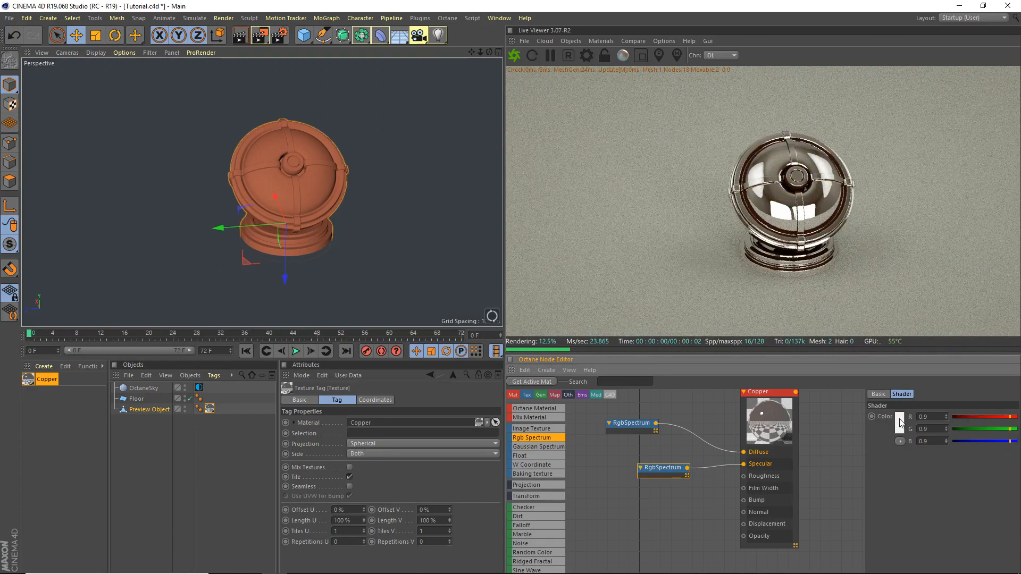
# Set the specular RGB Spectrum colour to copper, about R 0.60 G 0.29 B 0.20
pyautogui.click(901, 417)
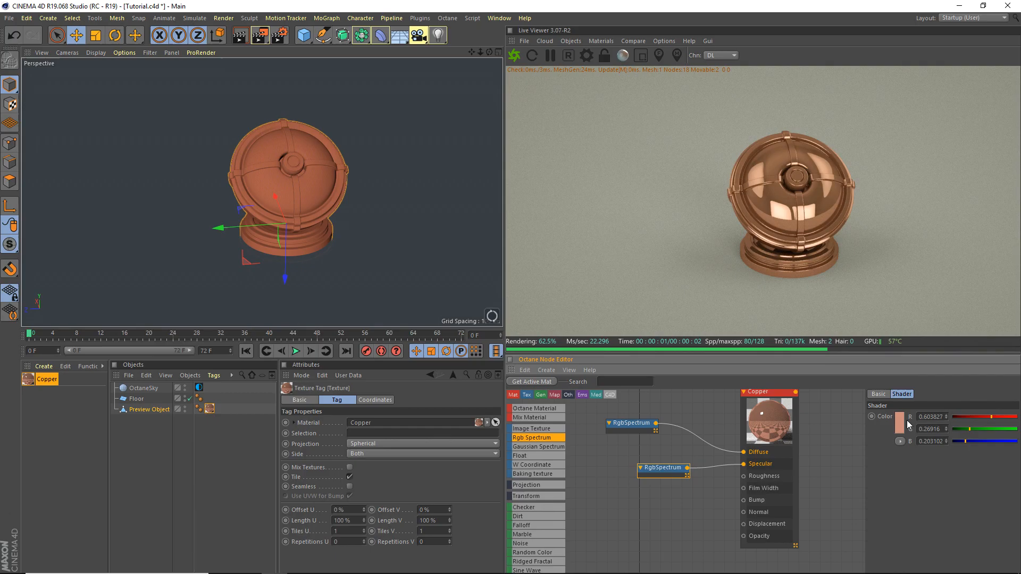
pyautogui.click(900, 417)
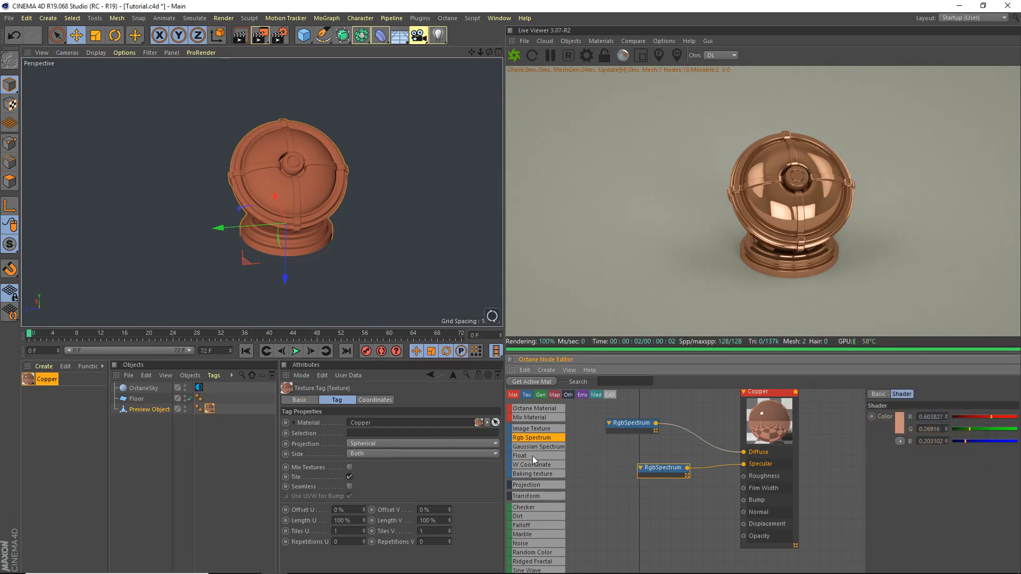
# Drive Roughness with a Float texture node set to 0.1
pyautogui.click(520, 455)
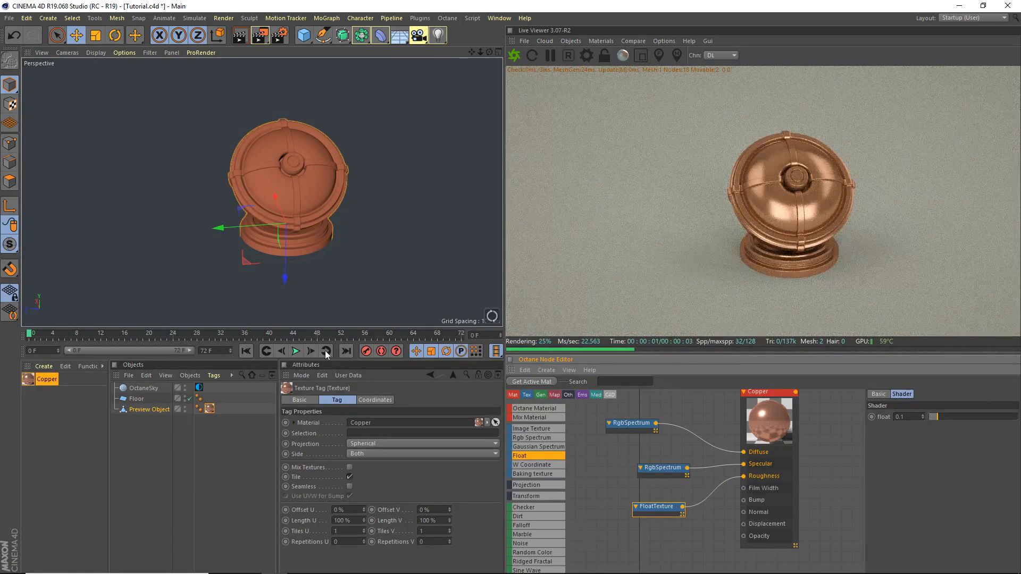
pyautogui.click(447, 18)
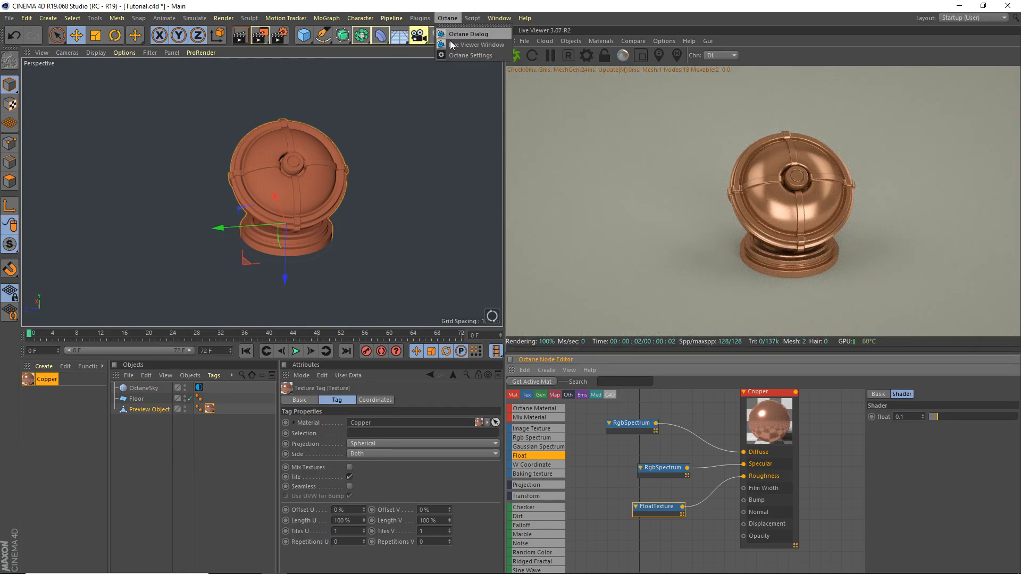
# Set the Octane kernel to Pathtracing and darken the specular colour to about R 0.32 G 0.23 B 0.18
pyautogui.click(471, 55)
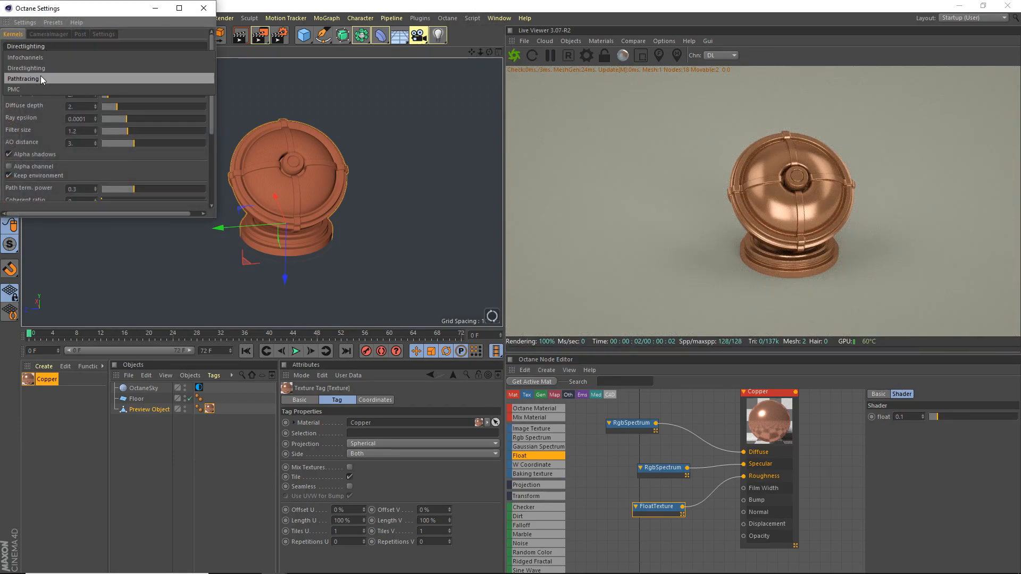
pyautogui.click(24, 78)
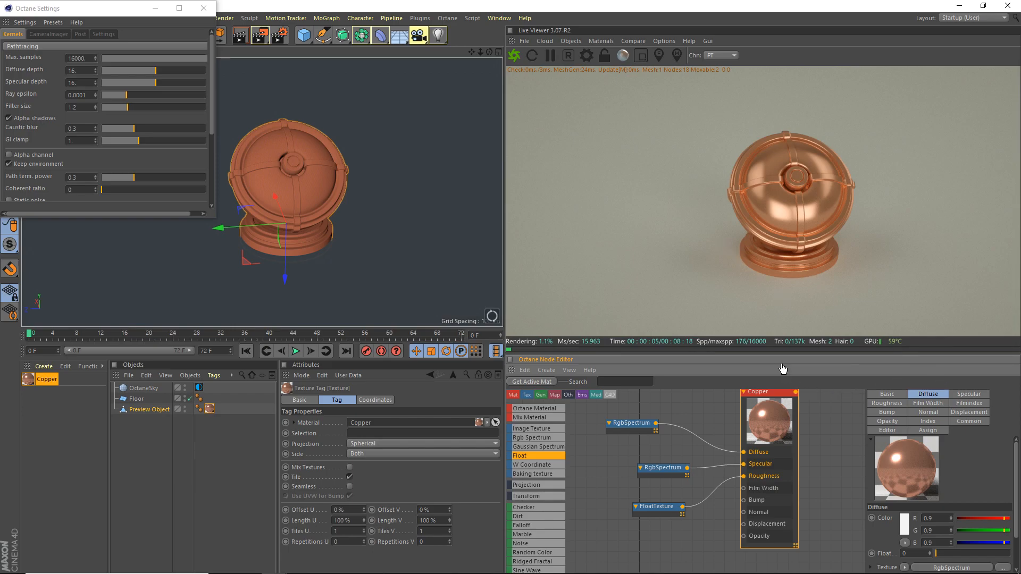
pyautogui.click(927, 421)
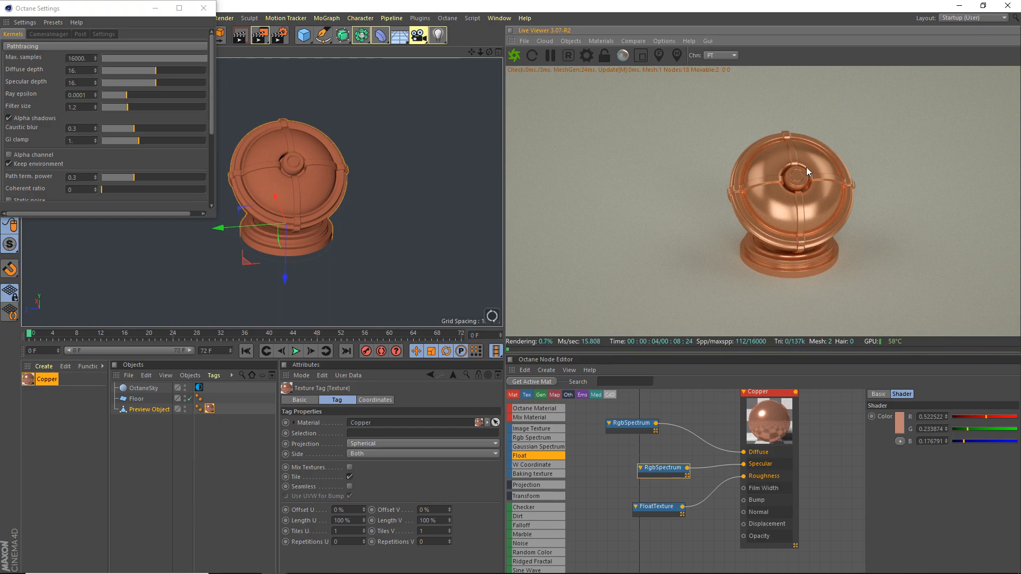
pyautogui.moveTo(203, 7)
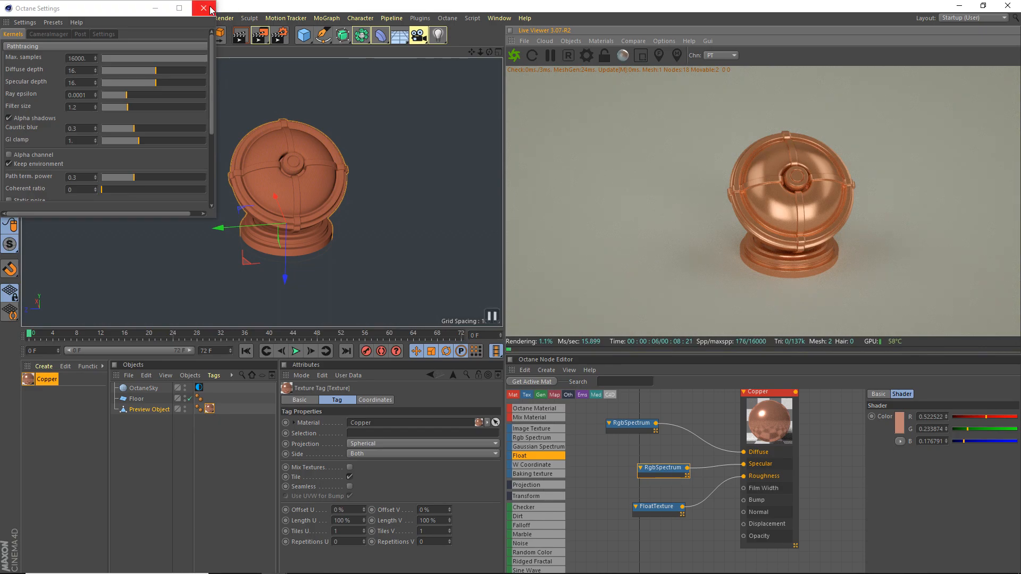
# Add a Complex-mode Gradient on Diffuse with two RGB Spectrum nodes as Start and End
pyautogui.click(204, 9)
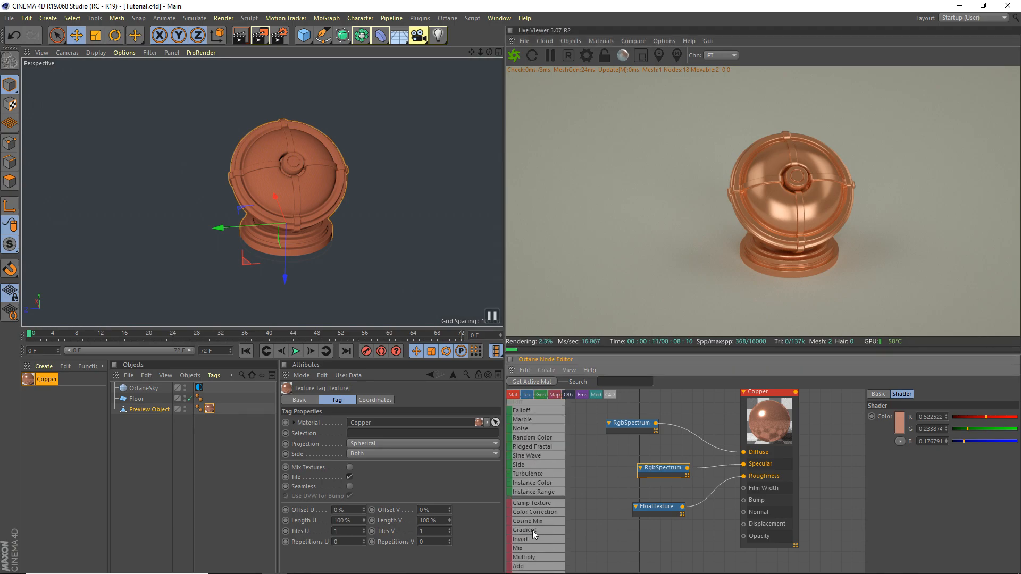
pyautogui.click(525, 530)
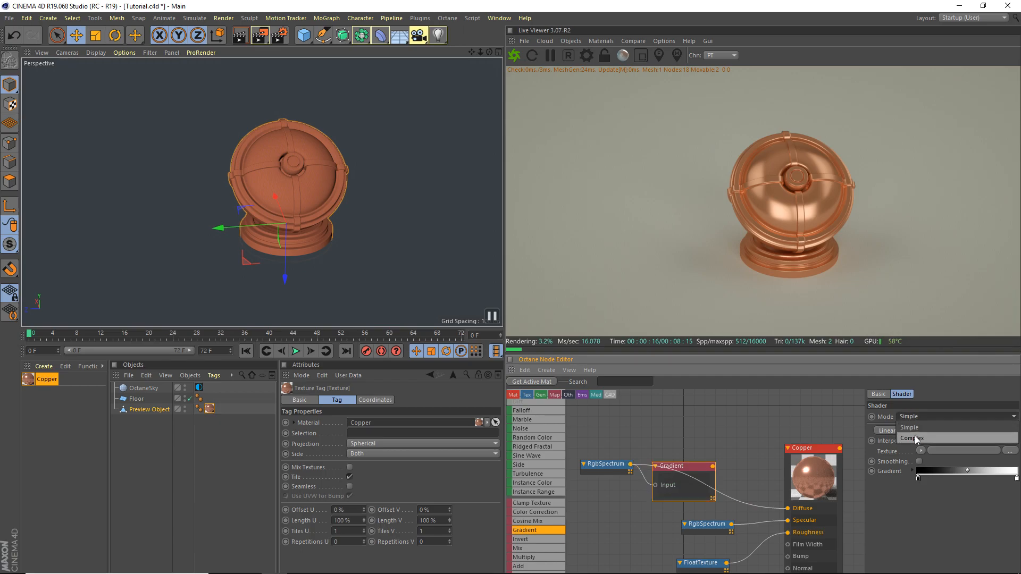
pyautogui.click(912, 438)
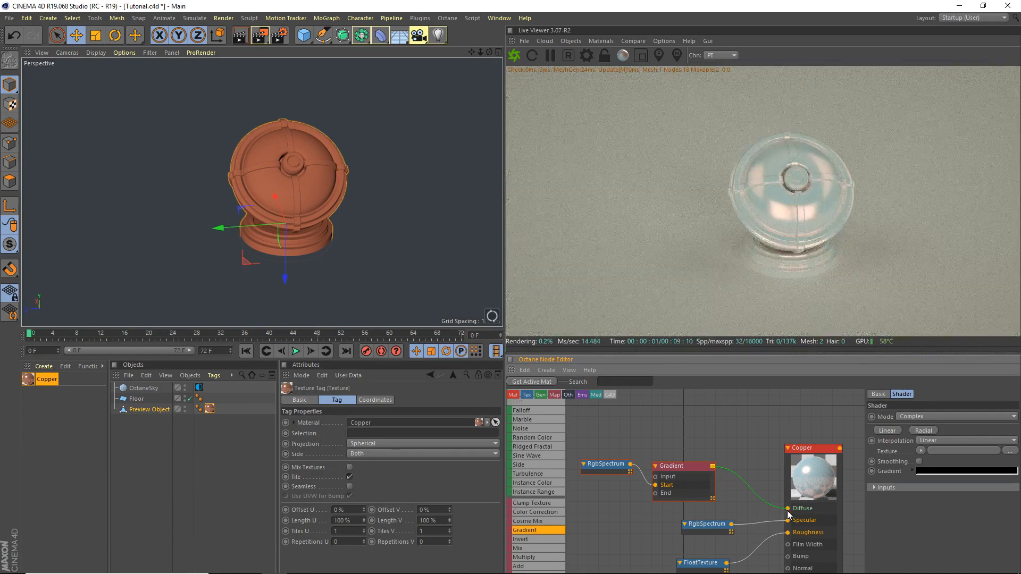
pyautogui.click(605, 464)
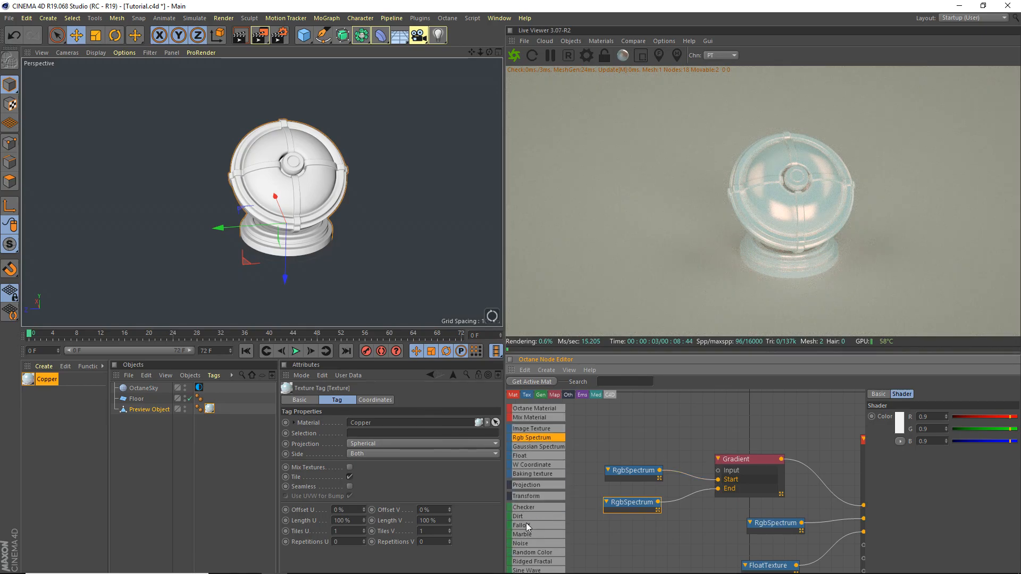
# Feed a Falloff node (Normal vs. eye ray) into the Gradient's Input
pyautogui.click(524, 525)
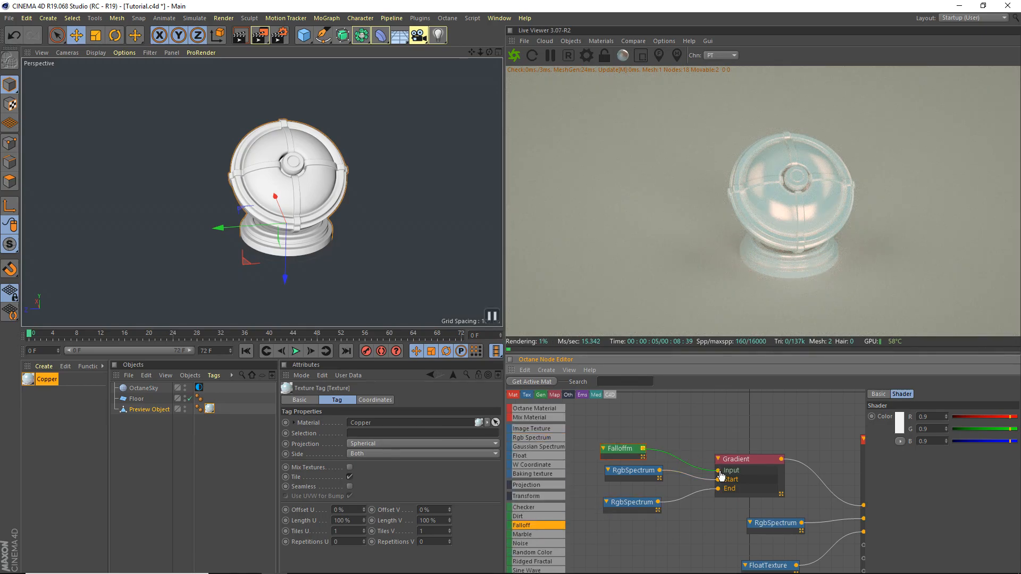
pyautogui.click(618, 448)
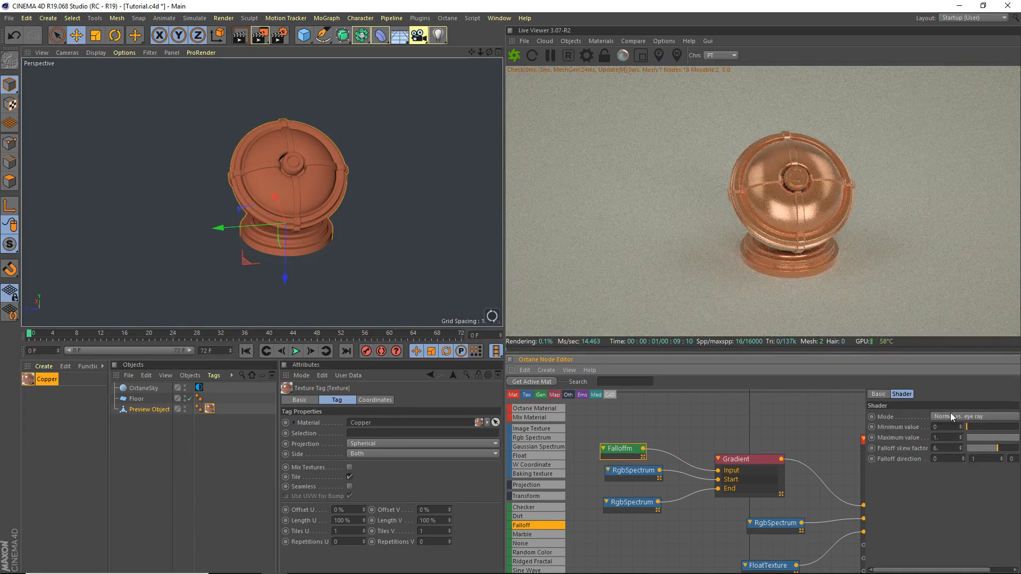
pyautogui.moveTo(593, 311)
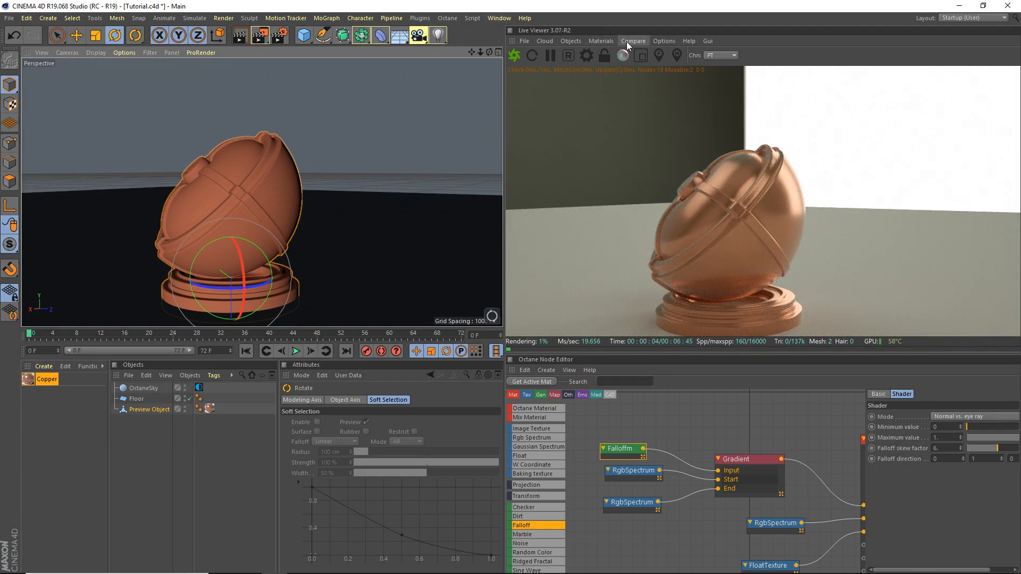
# Enable A/B compare in the Live Viewer and insert an Invert node between Falloff and Gradient
pyautogui.click(632, 41)
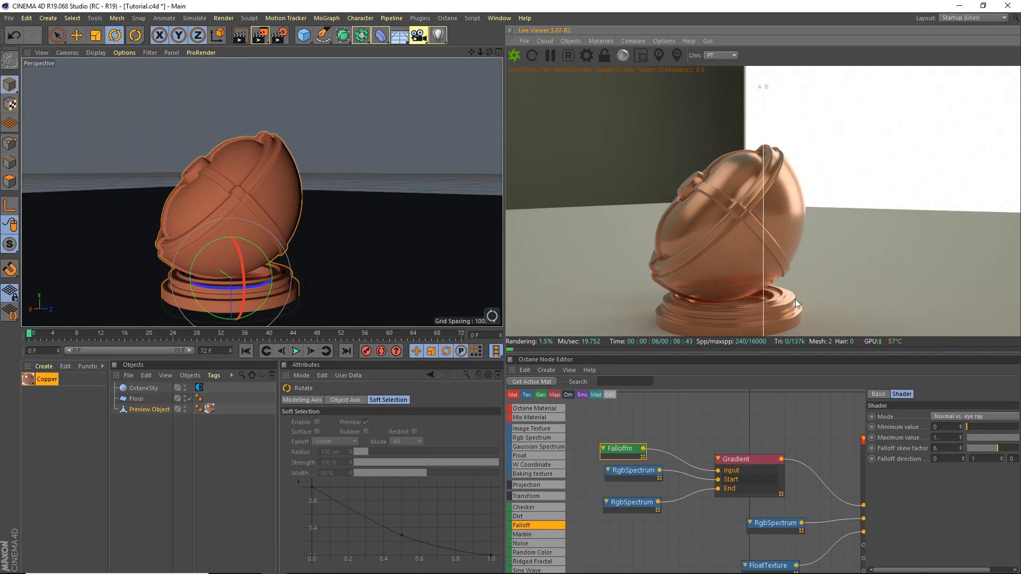
pyautogui.moveTo(663, 489)
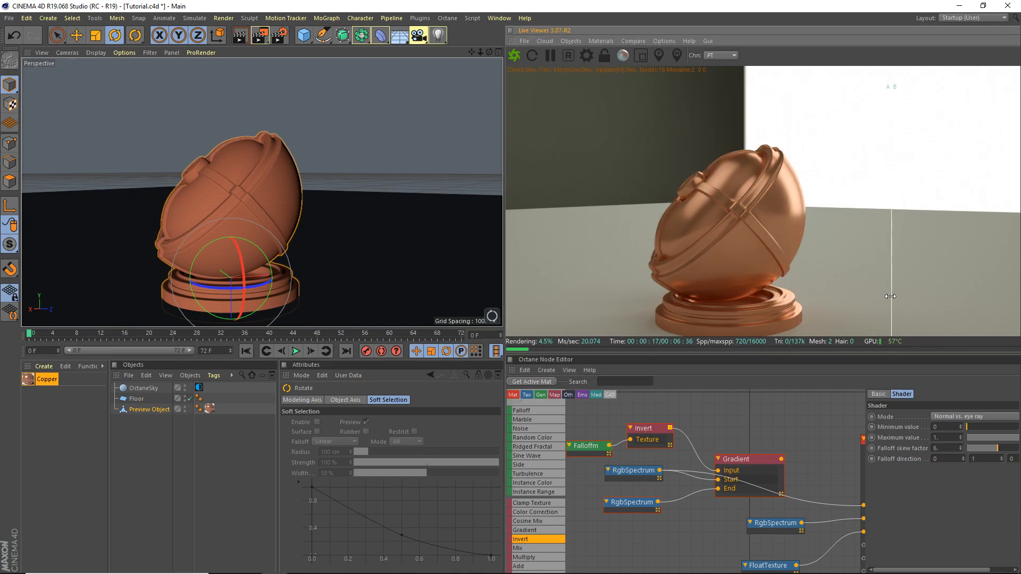
# Delete the Invert node, reconnect Falloff to Gradient Input, and raise the falloff skew factor
pyautogui.click(632, 40)
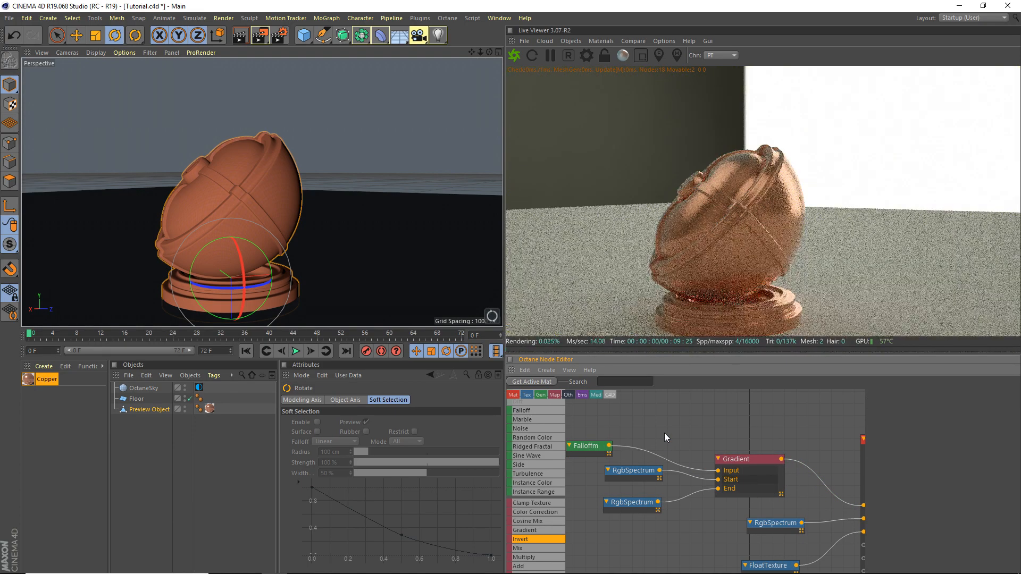
pyautogui.click(629, 444)
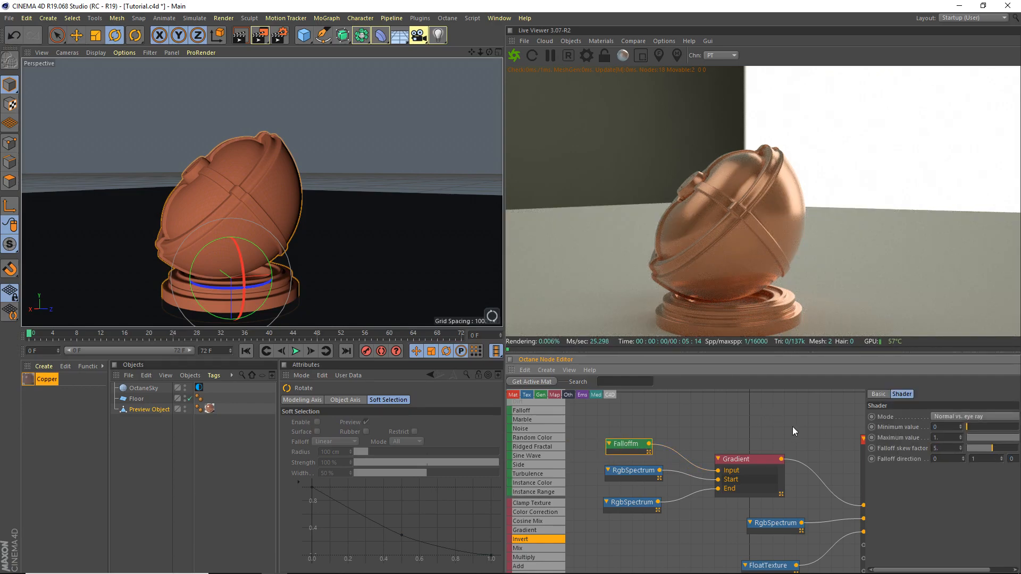
pyautogui.click(939, 448)
pyautogui.write('8.')
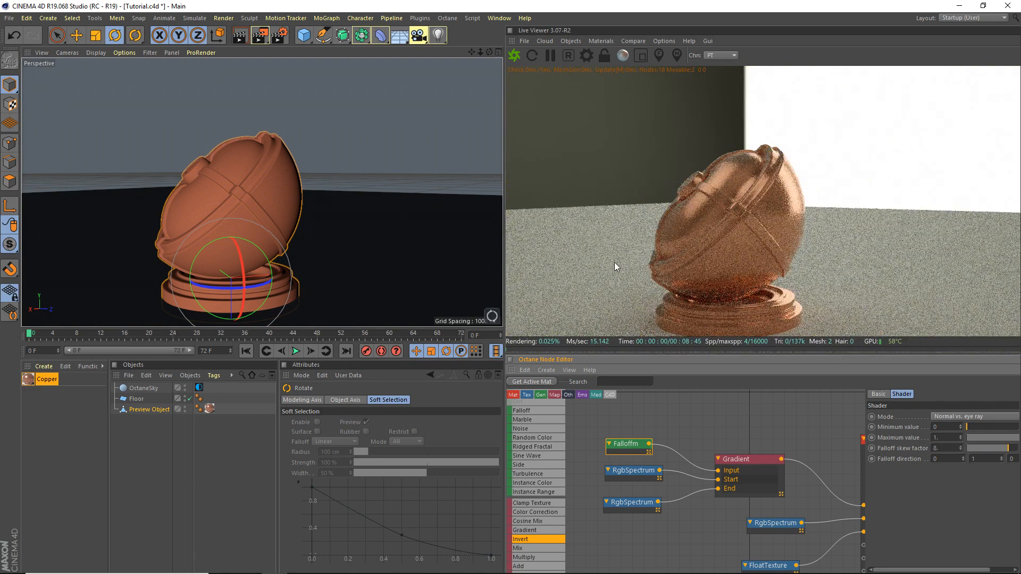
# Enable A/B comparison and store the current copper render buffer as the reference
pyautogui.click(632, 41)
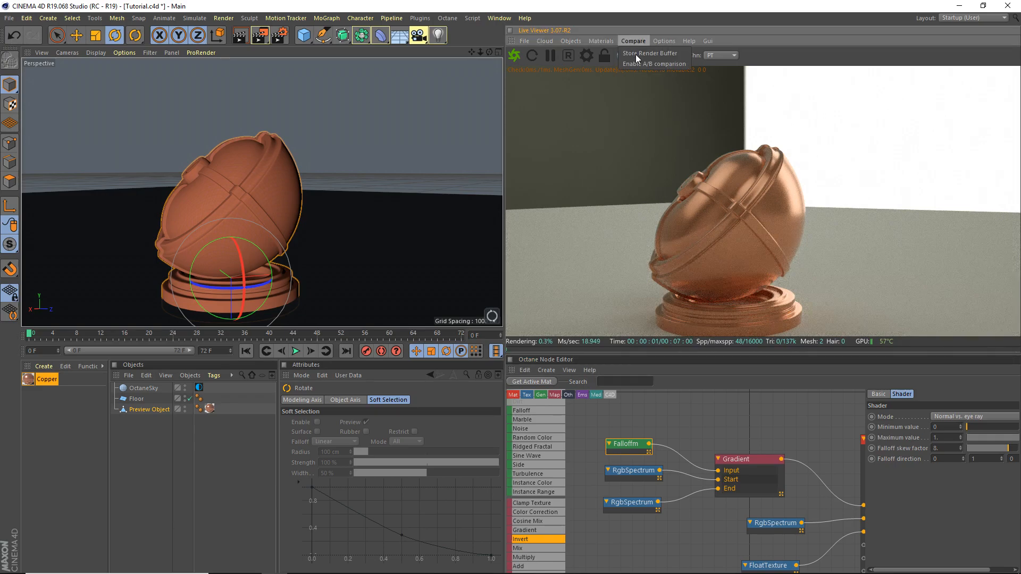
pyautogui.click(659, 64)
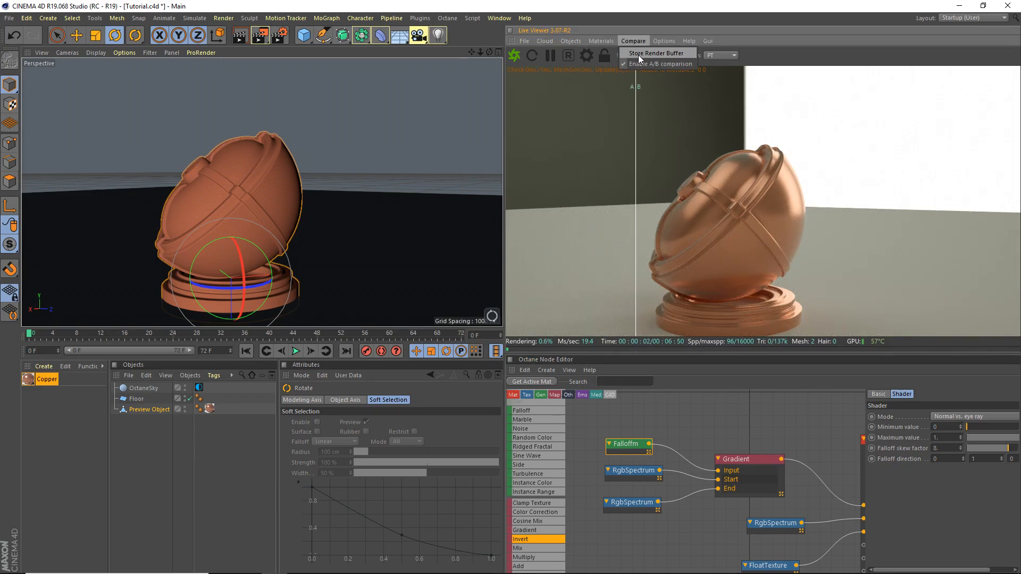
pyautogui.click(659, 63)
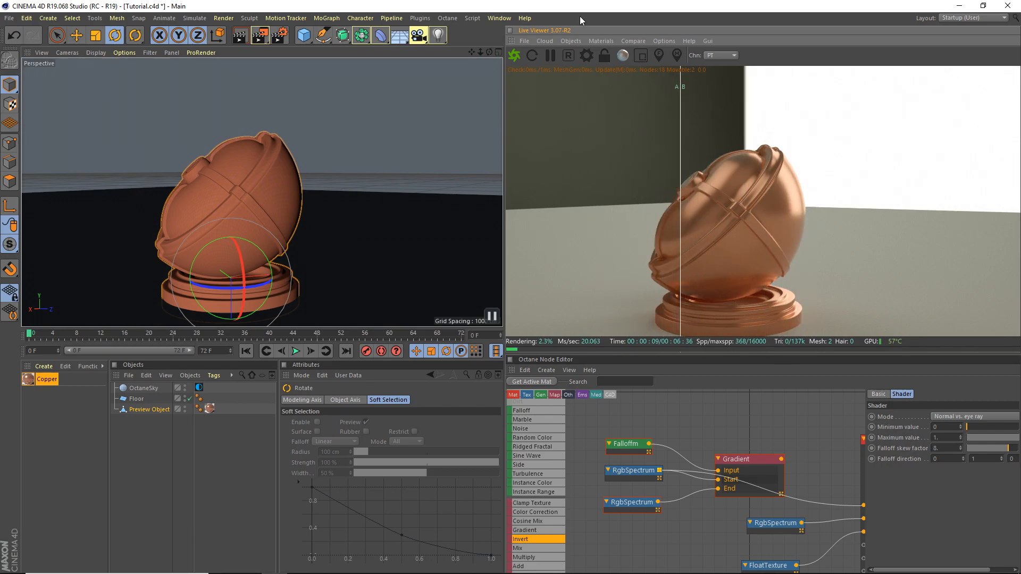
pyautogui.moveTo(589, 105)
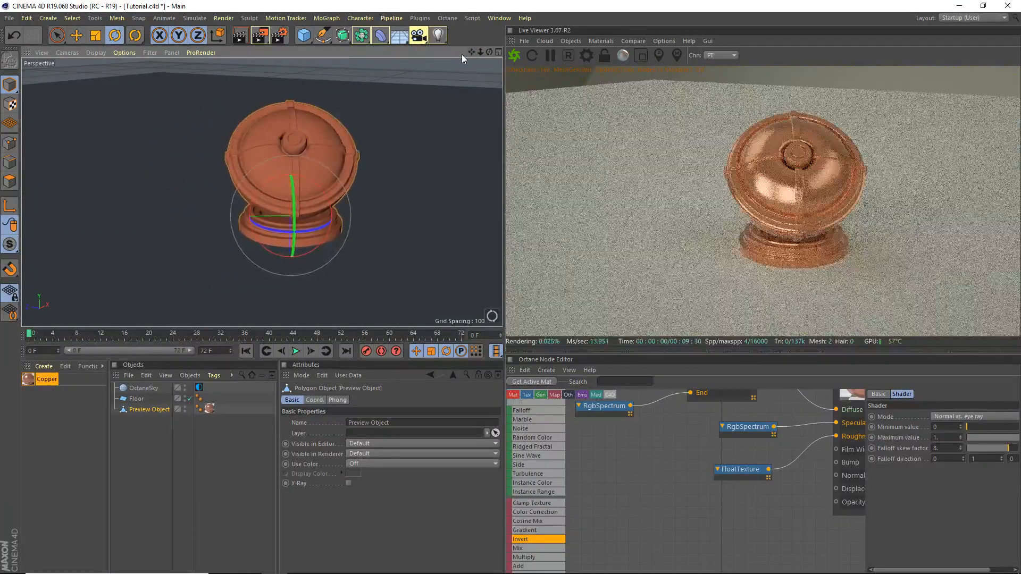
pyautogui.click(137, 399)
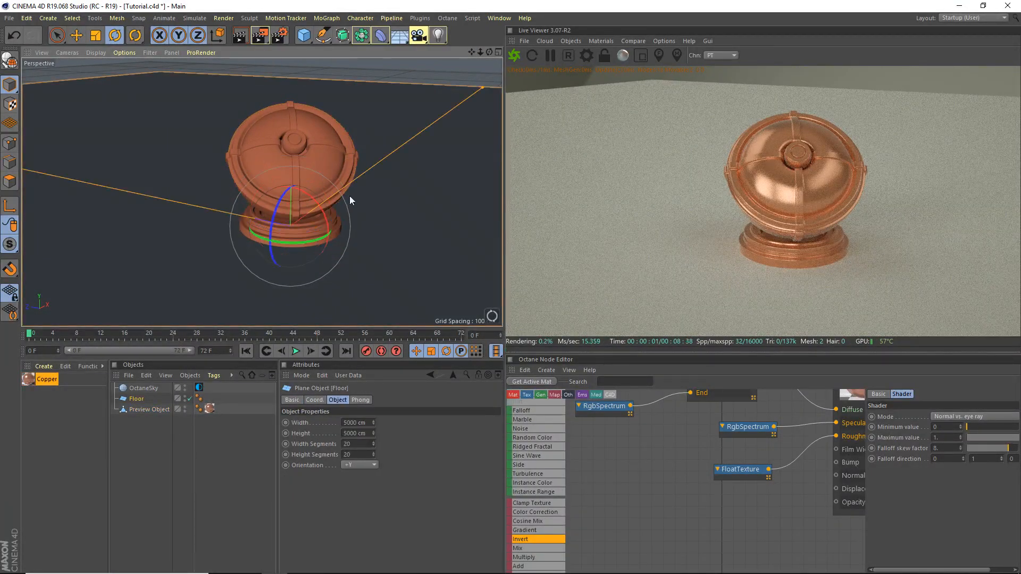
pyautogui.click(144, 388)
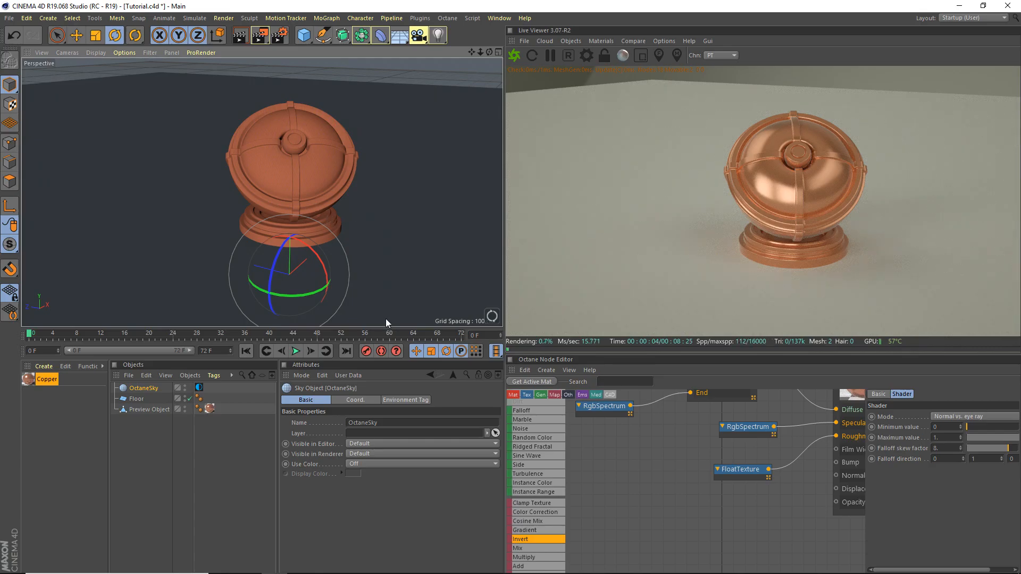
pyautogui.moveTo(380, 327)
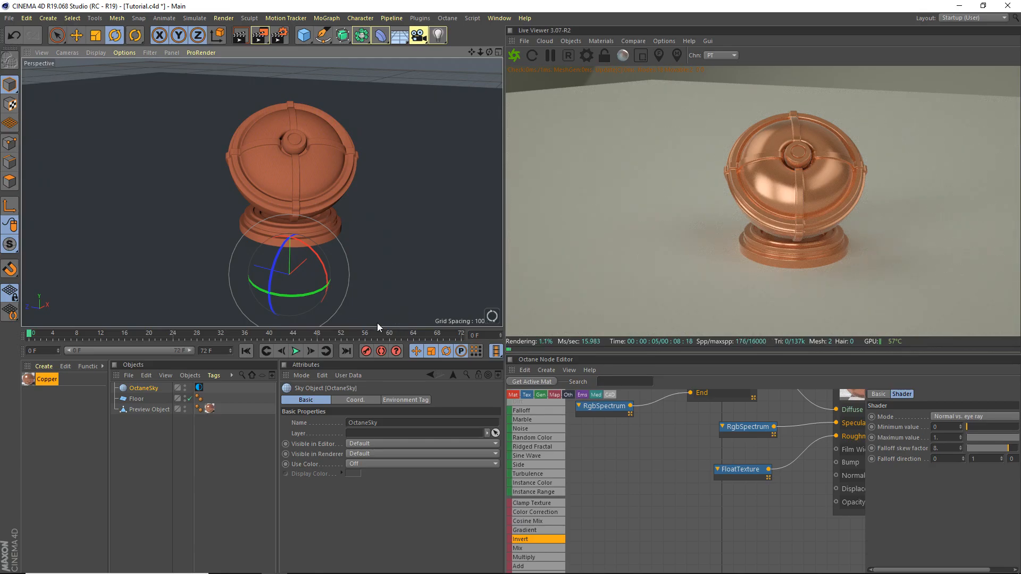